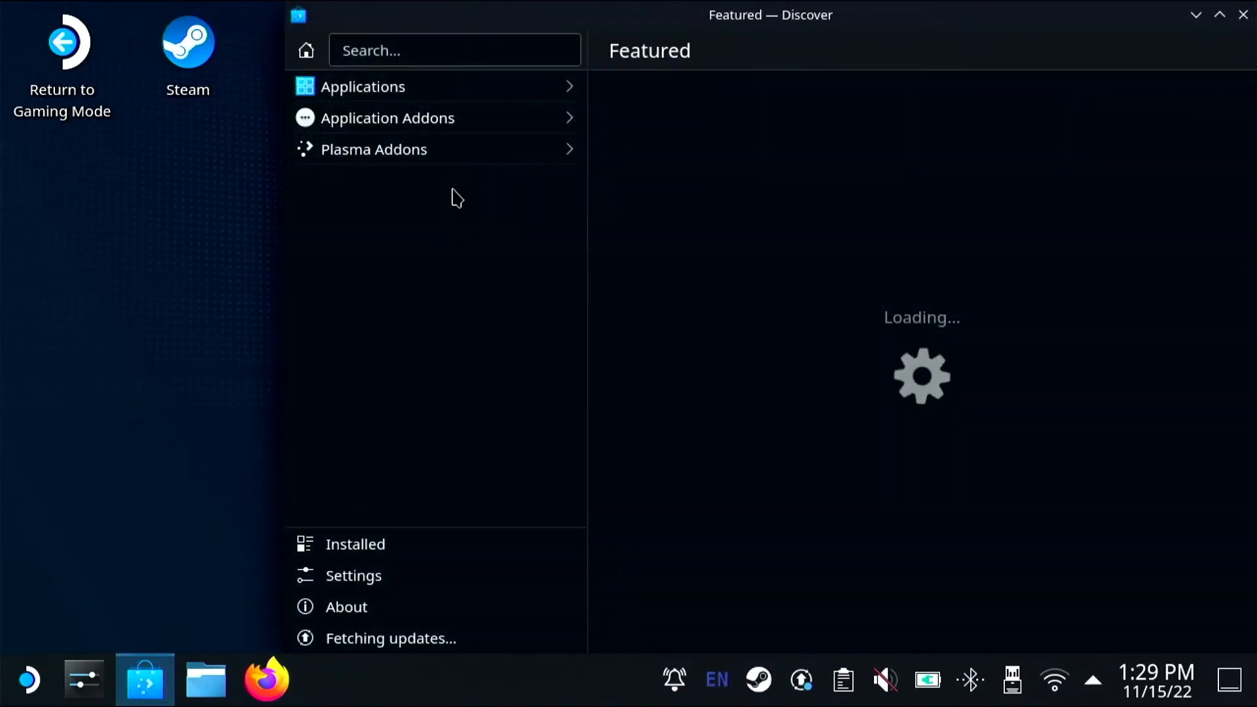
- Find Flatseal by searching 'flatseal' in Discover, install it, and bring up the application launcher
text(flats)
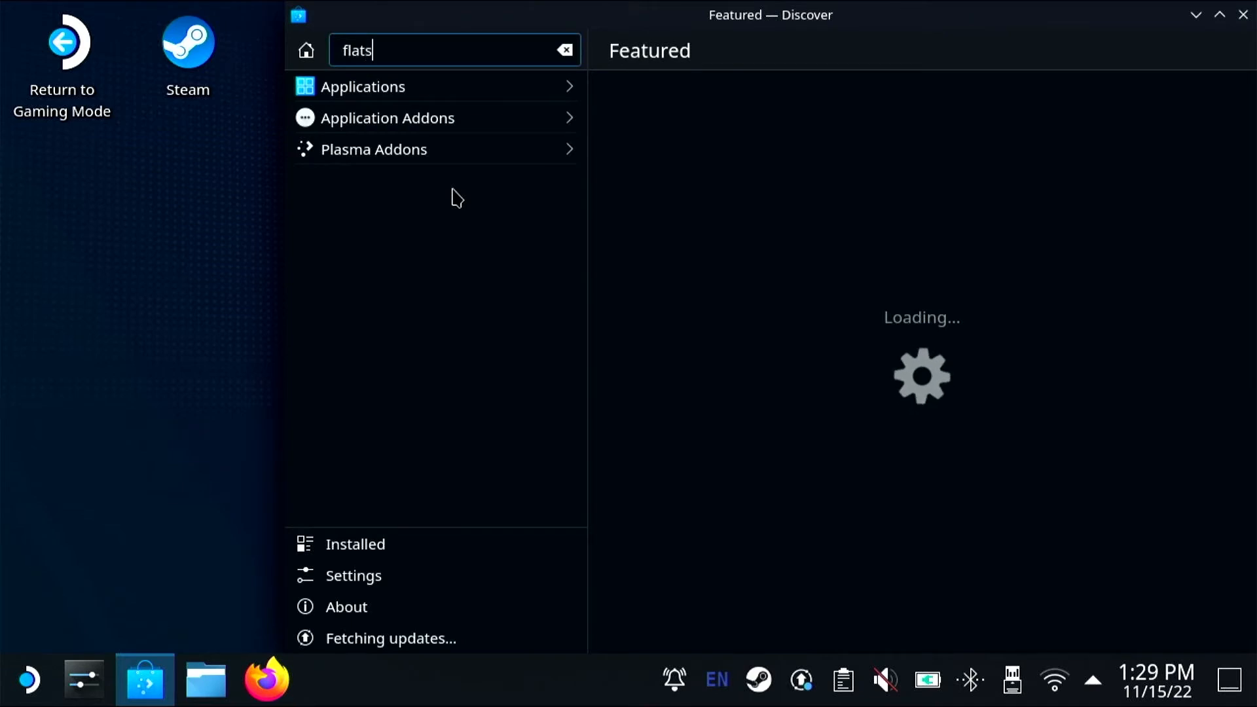
text(eal)
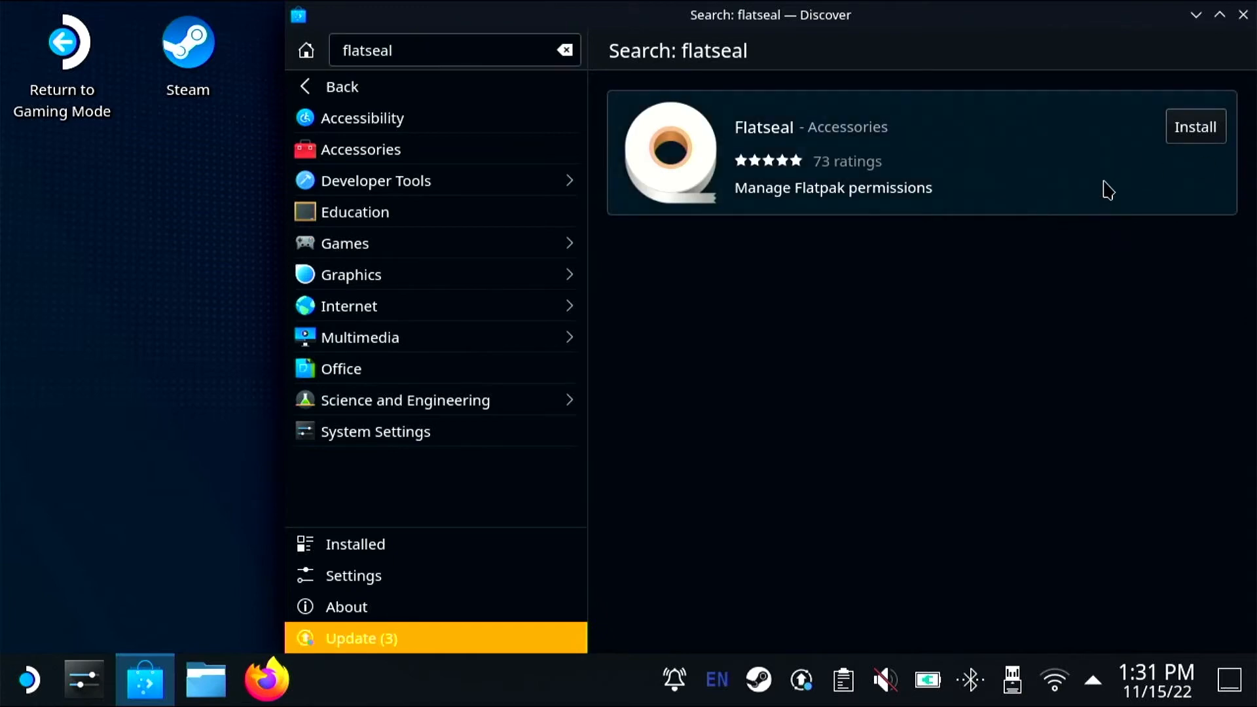
click(1195, 127)
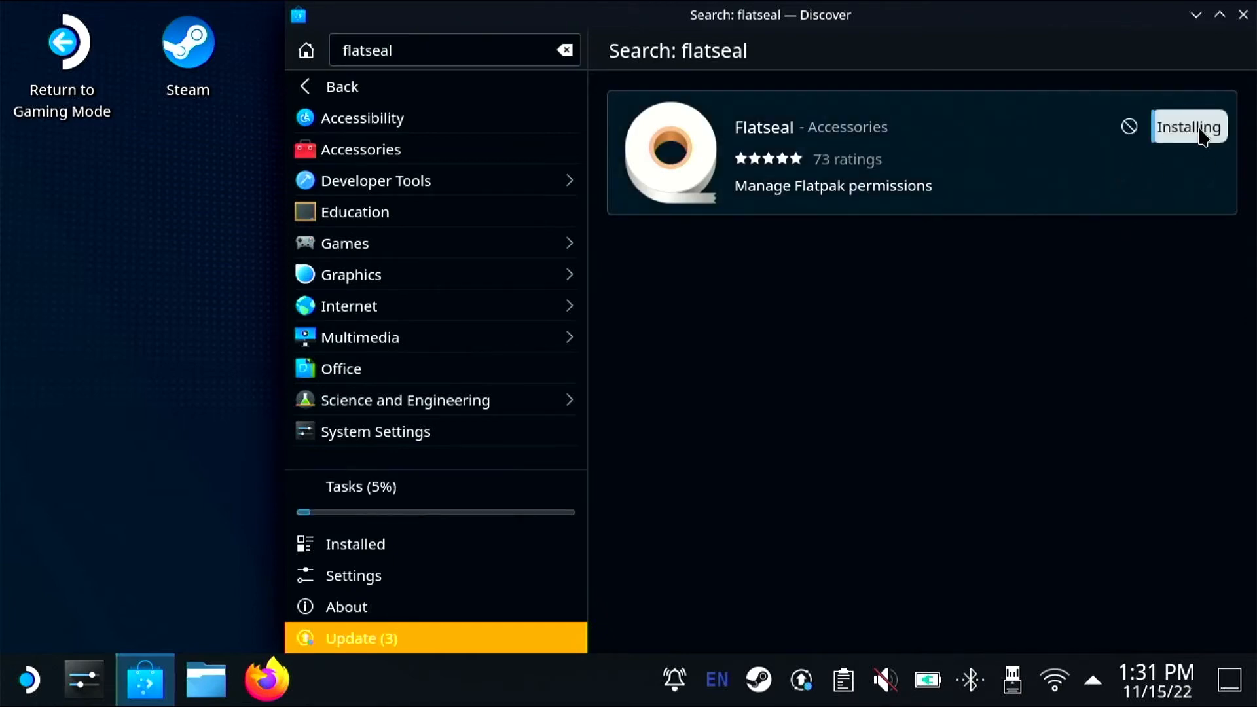
mouse_move(544, 491)
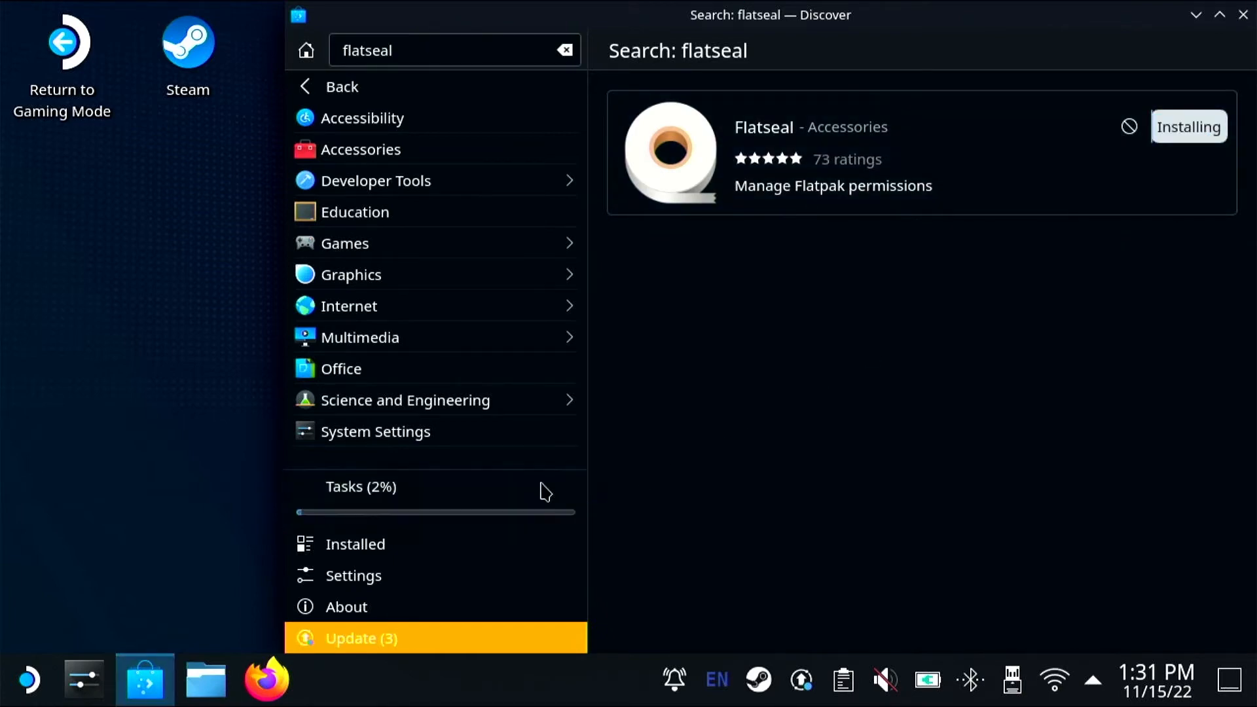
click(360, 487)
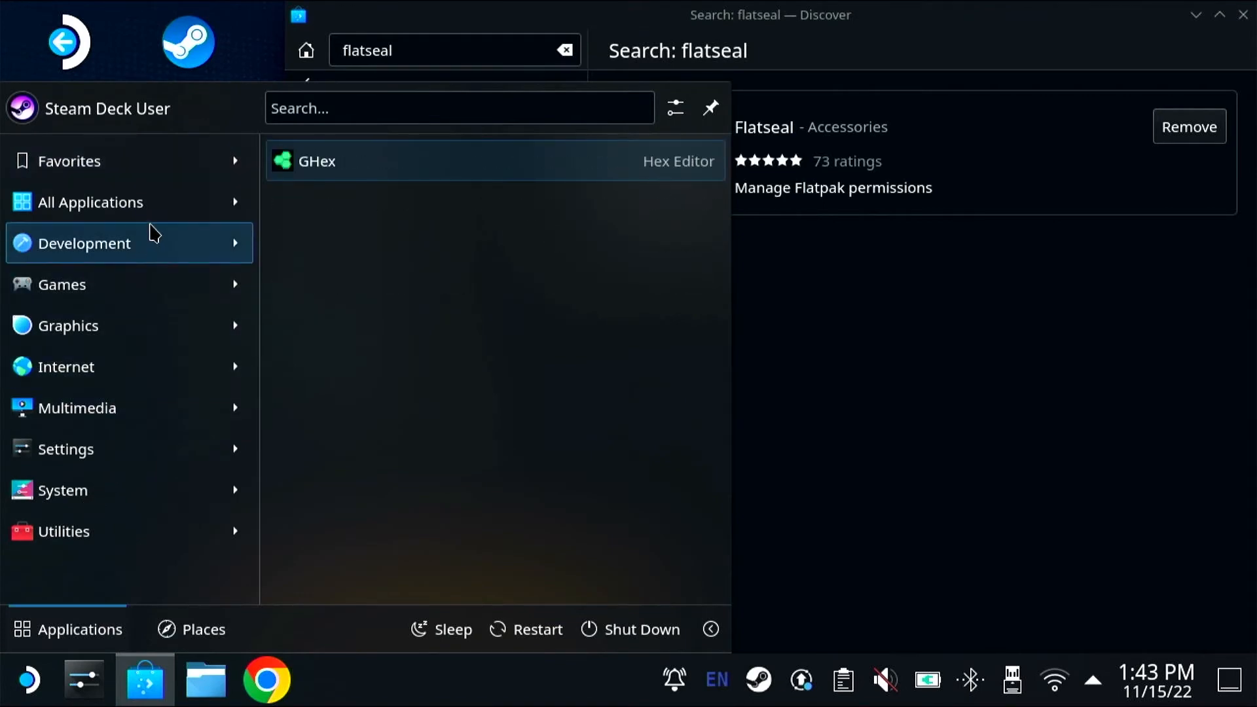
- Launch Flatseal, select Discord and switch its Bluetooth feature on under Allow
click(90, 202)
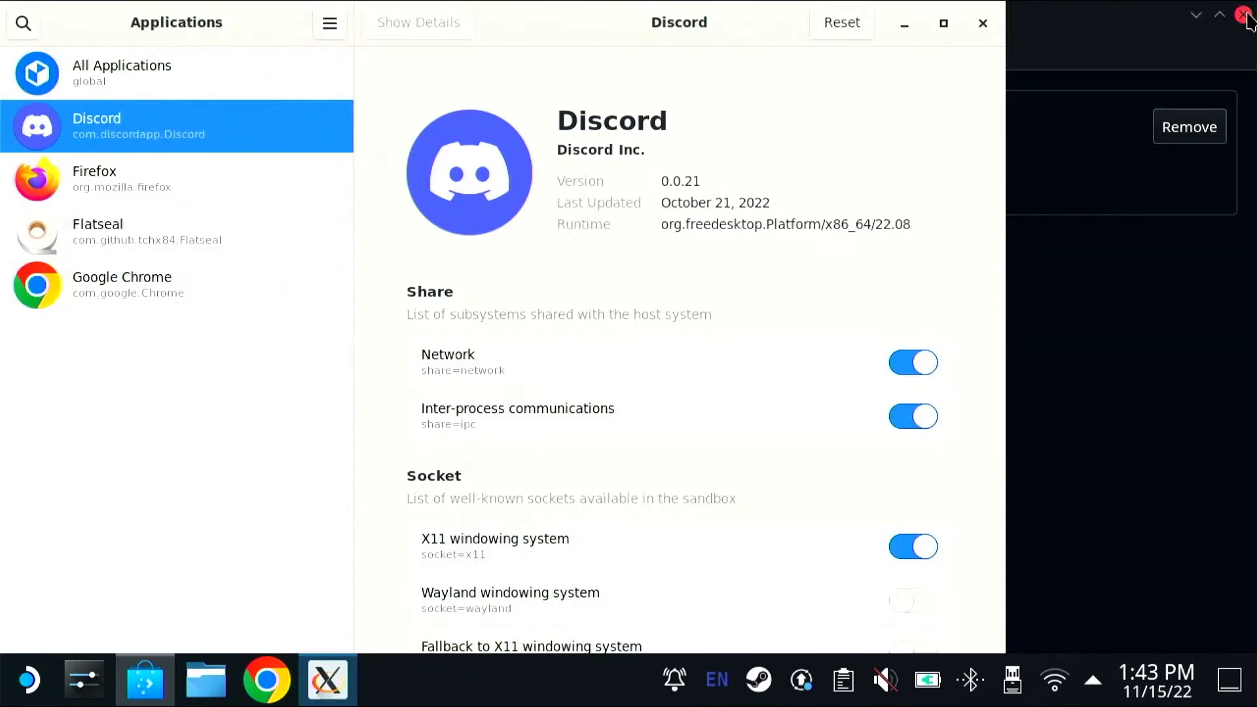
scroll(down, 3)
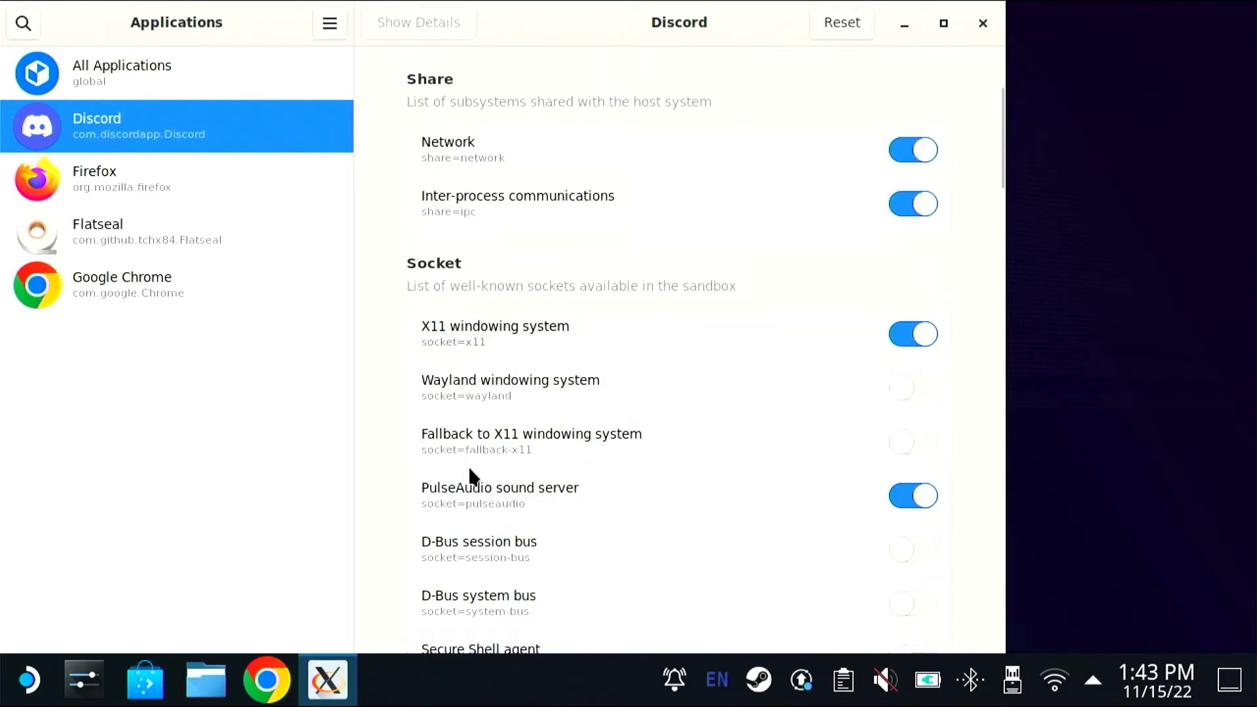
scroll(down, 3)
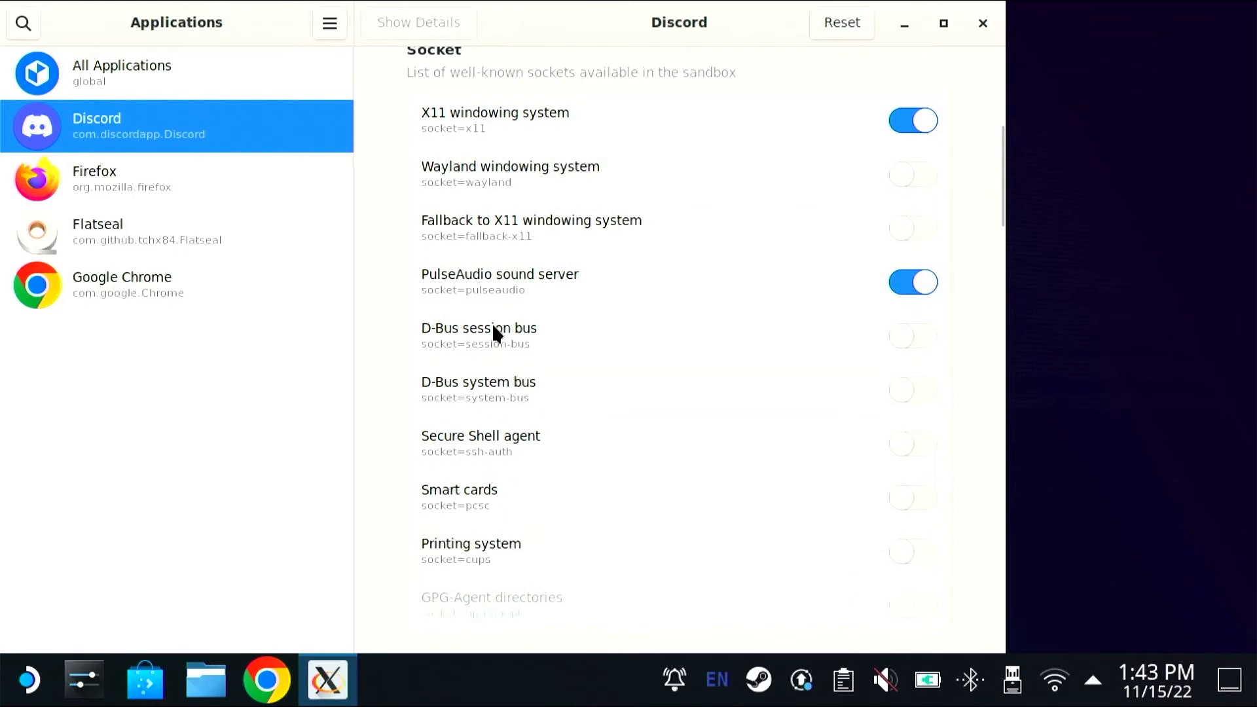
click(911, 337)
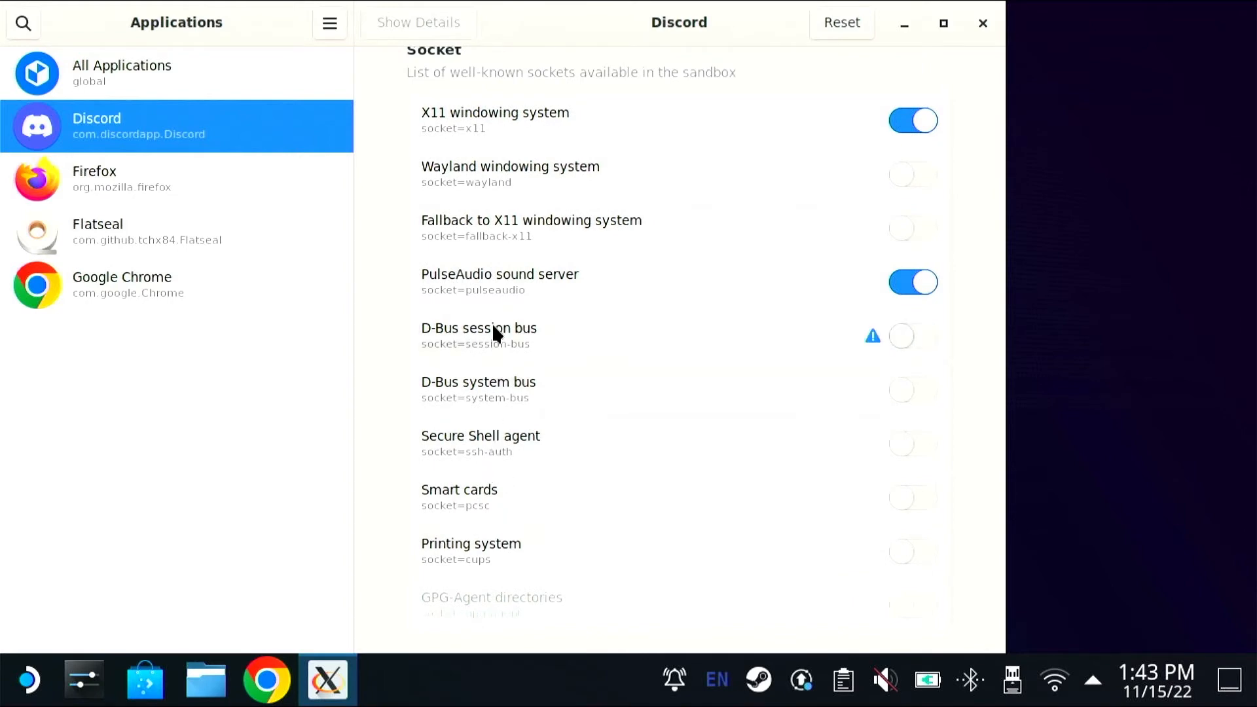
scroll(down, 3)
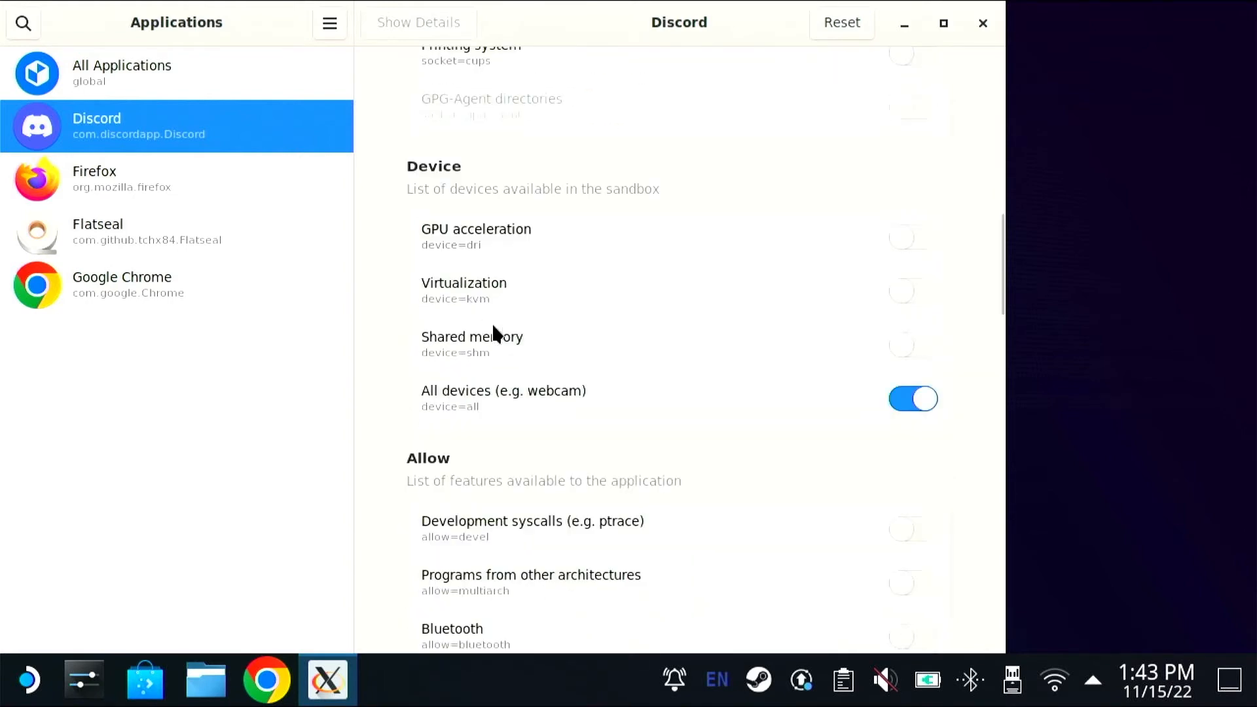
mouse_move(513, 388)
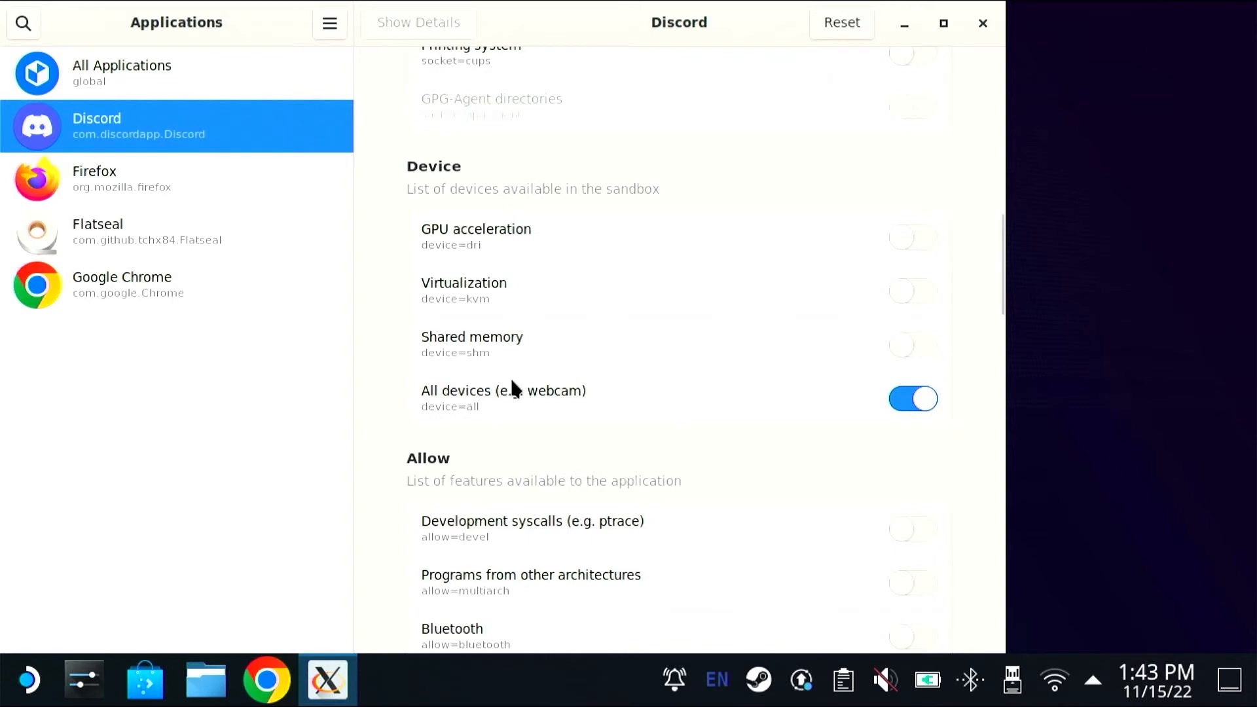
scroll(down, 3)
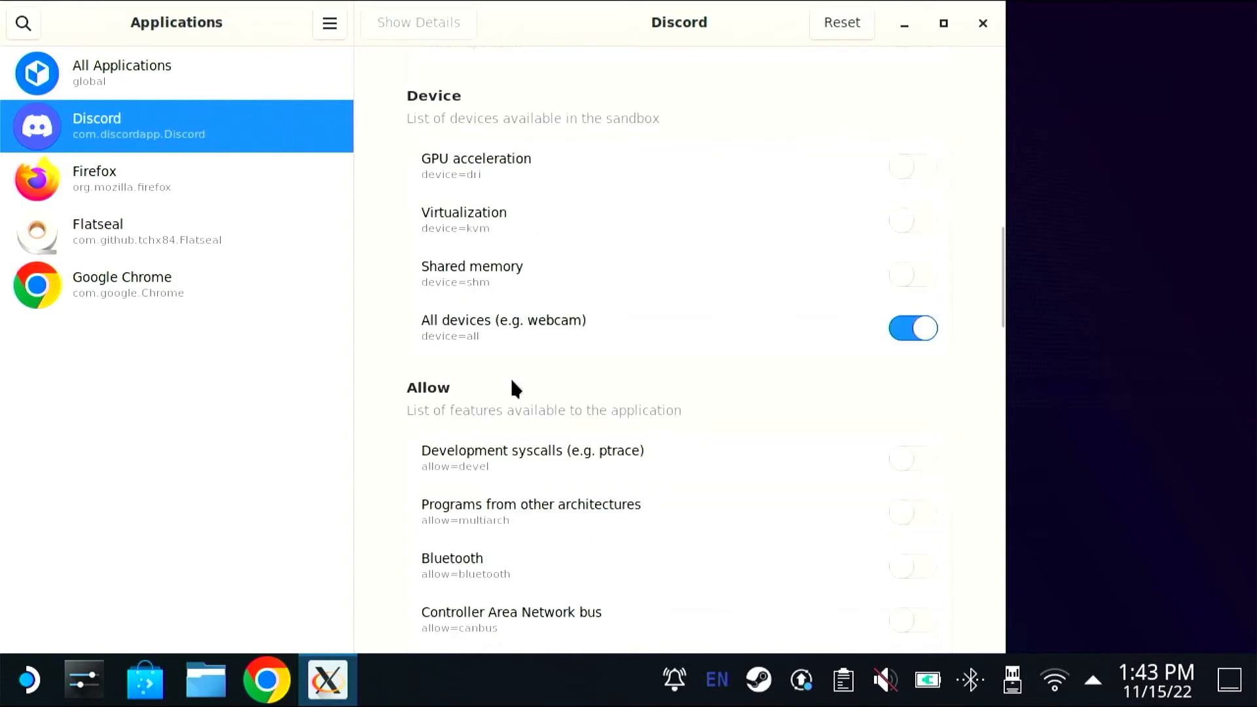
scroll(down, 3)
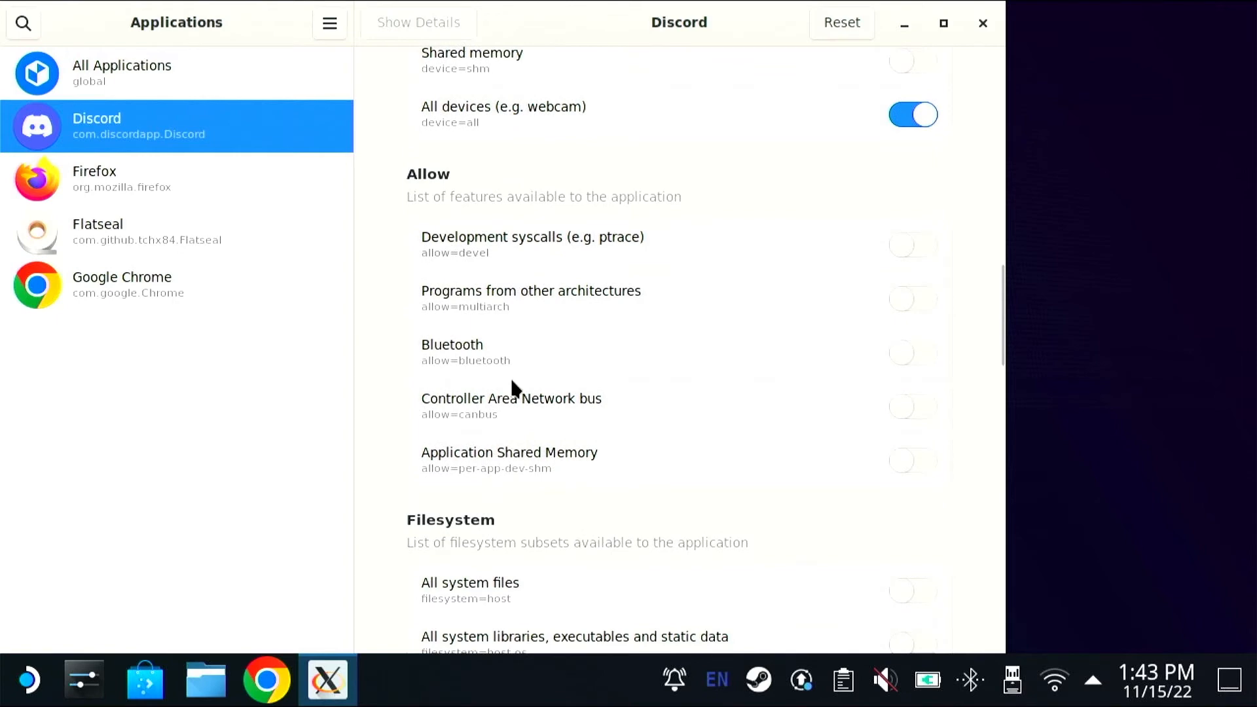
scroll(down, 3)
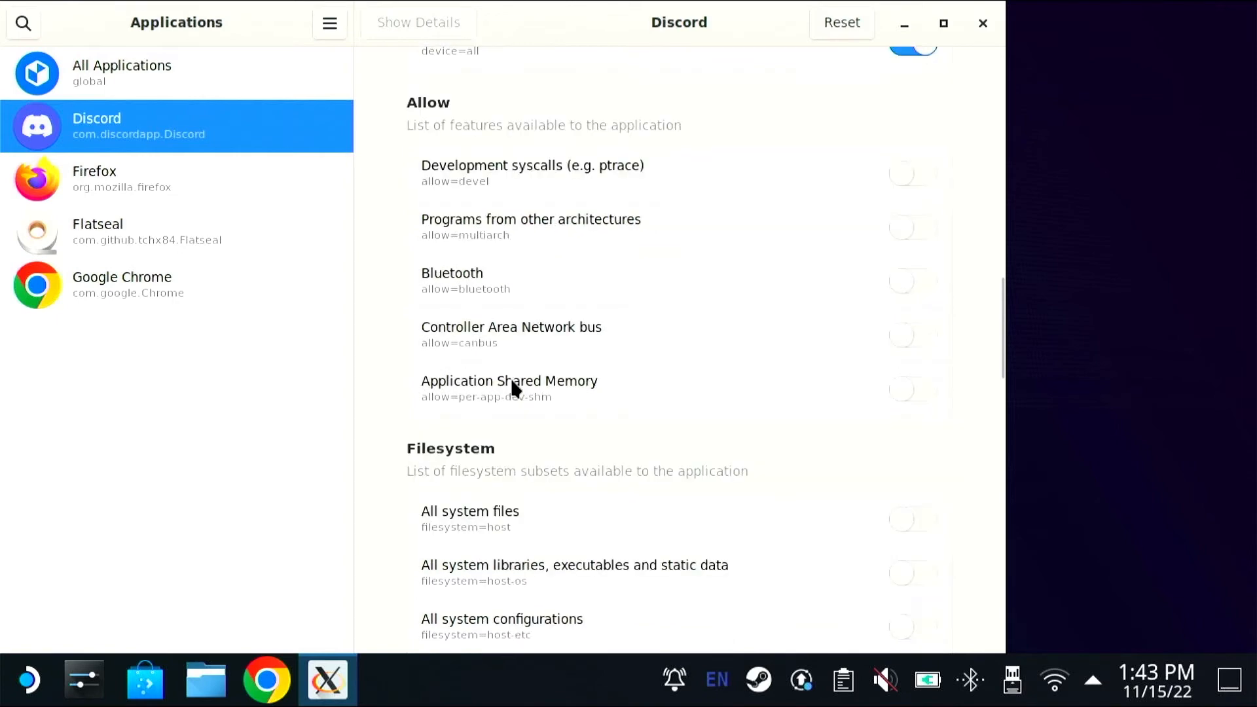
click(911, 281)
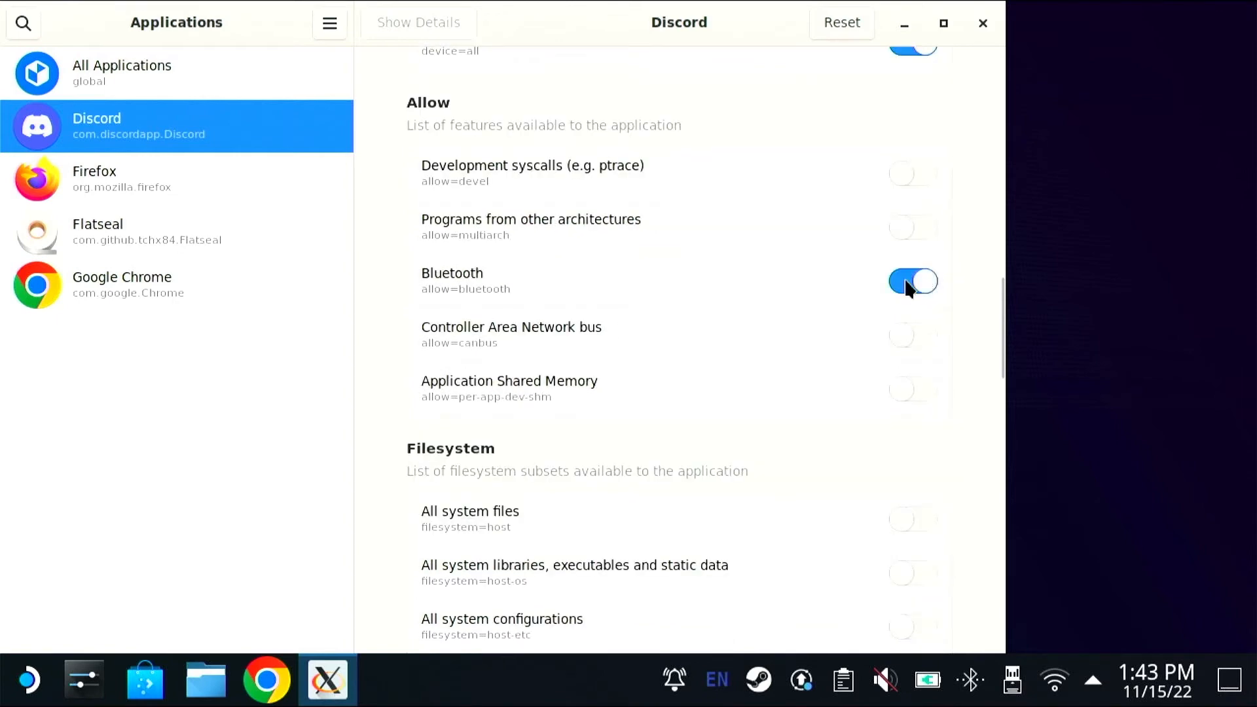
- Confirm Bluetooth stays enabled and grant Discord access to all user files under Filesystem
scroll(down, 3)
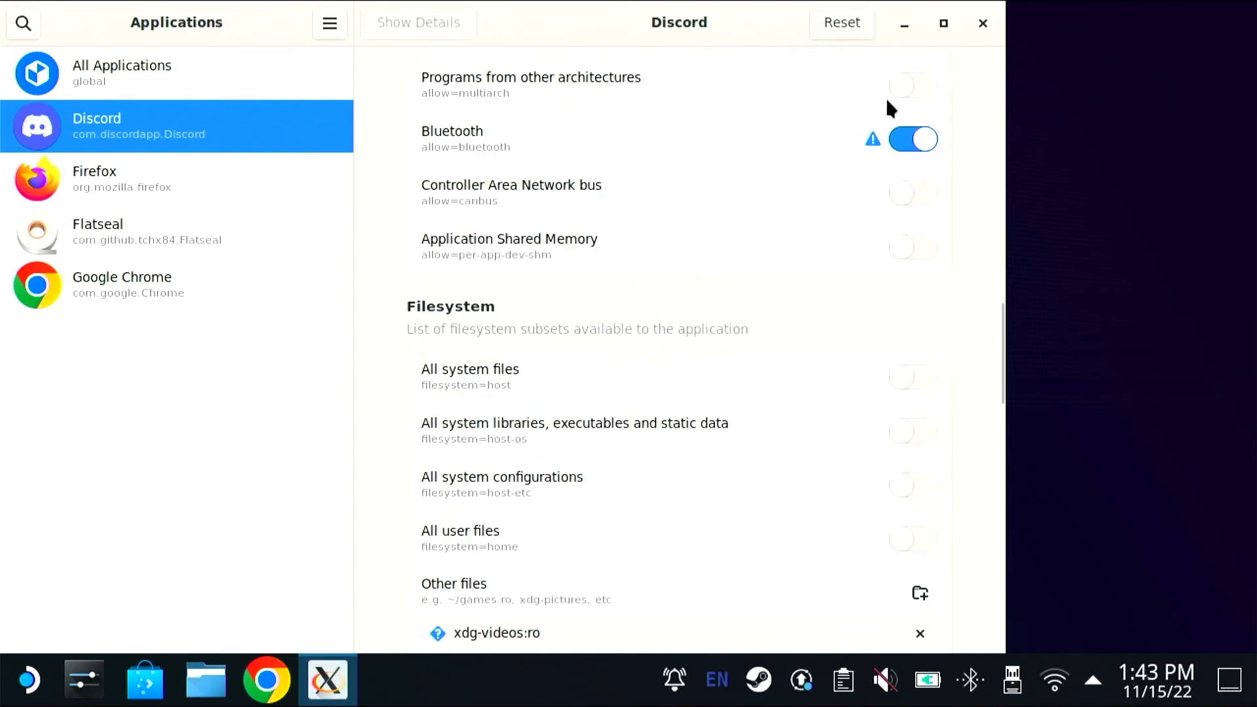
click(912, 139)
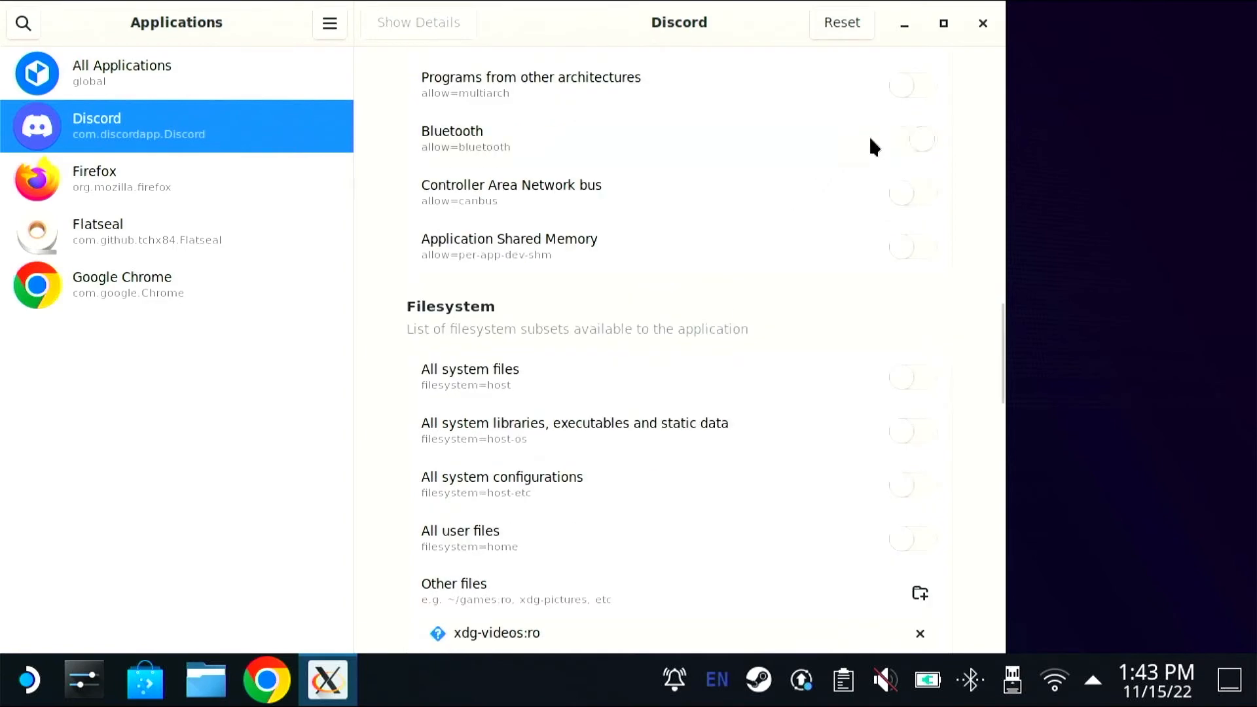
click(913, 139)
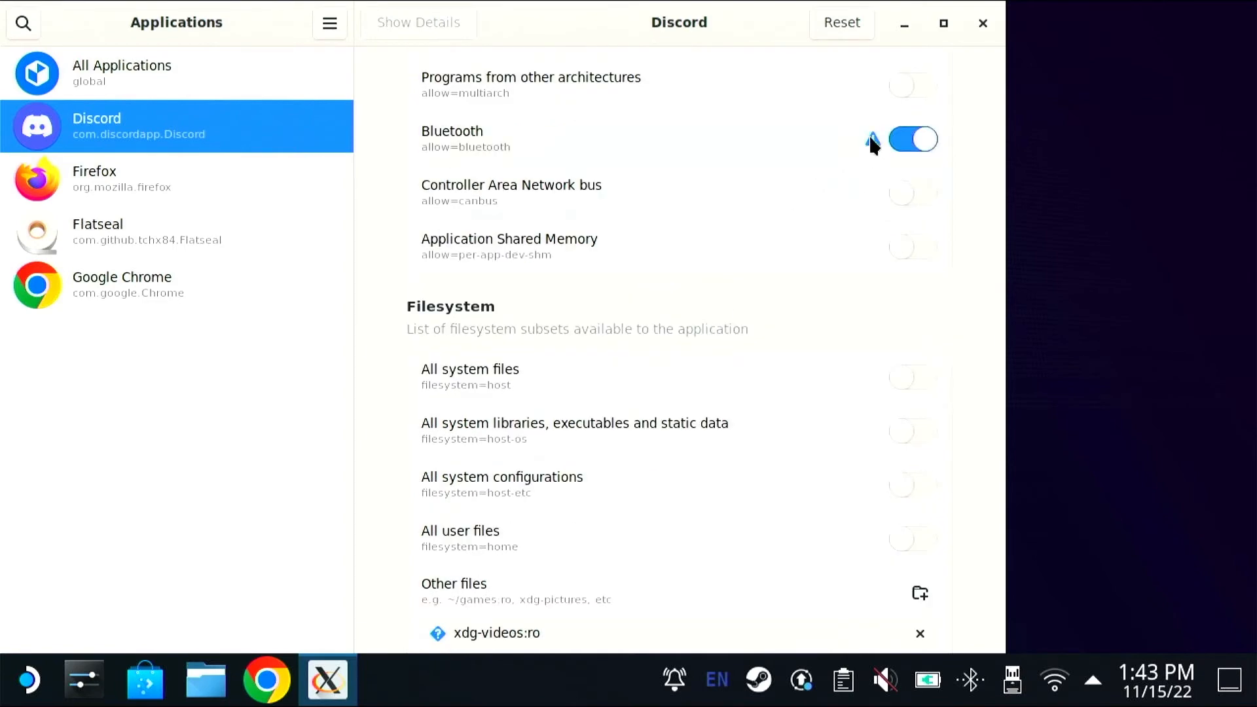
scroll(down, 3)
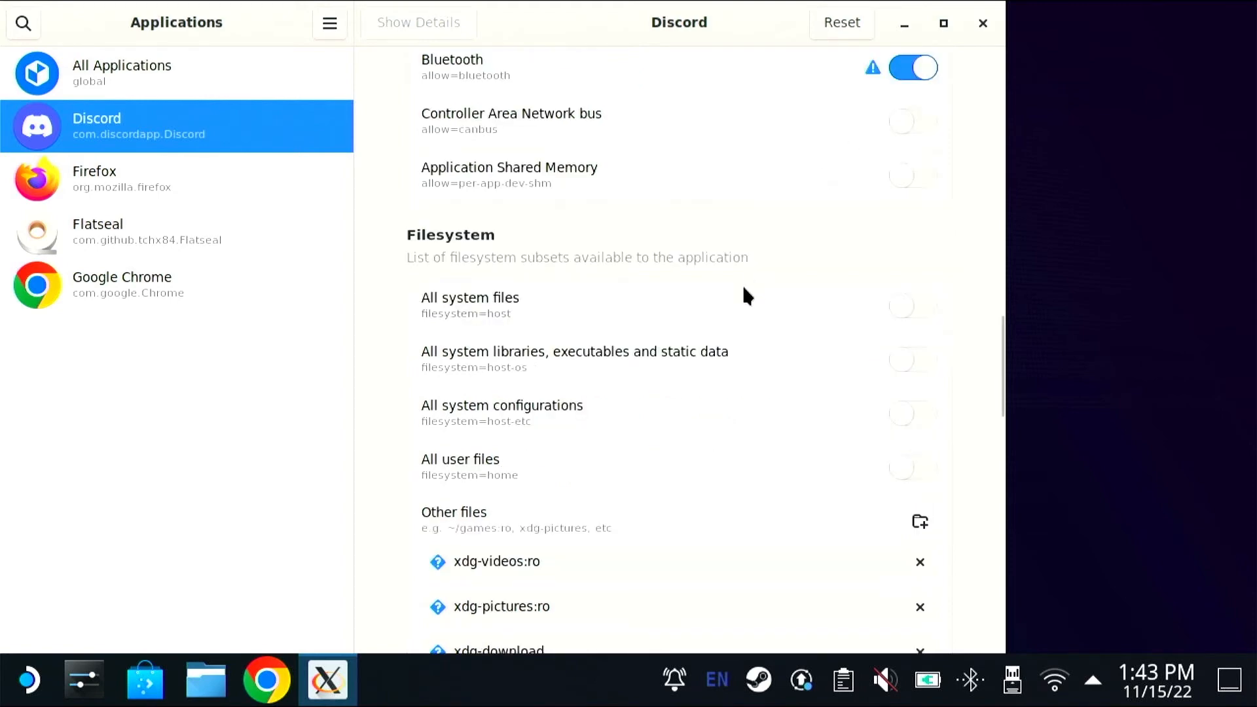
scroll(down, 3)
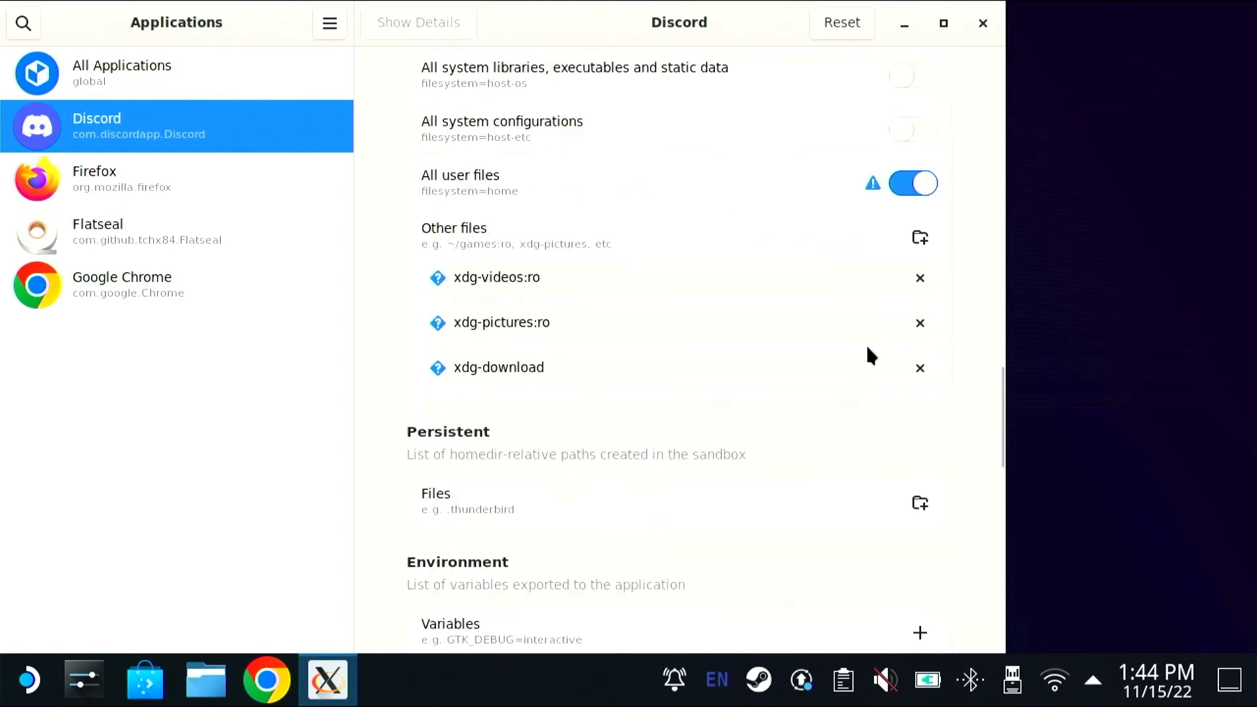
scroll(down, 3)
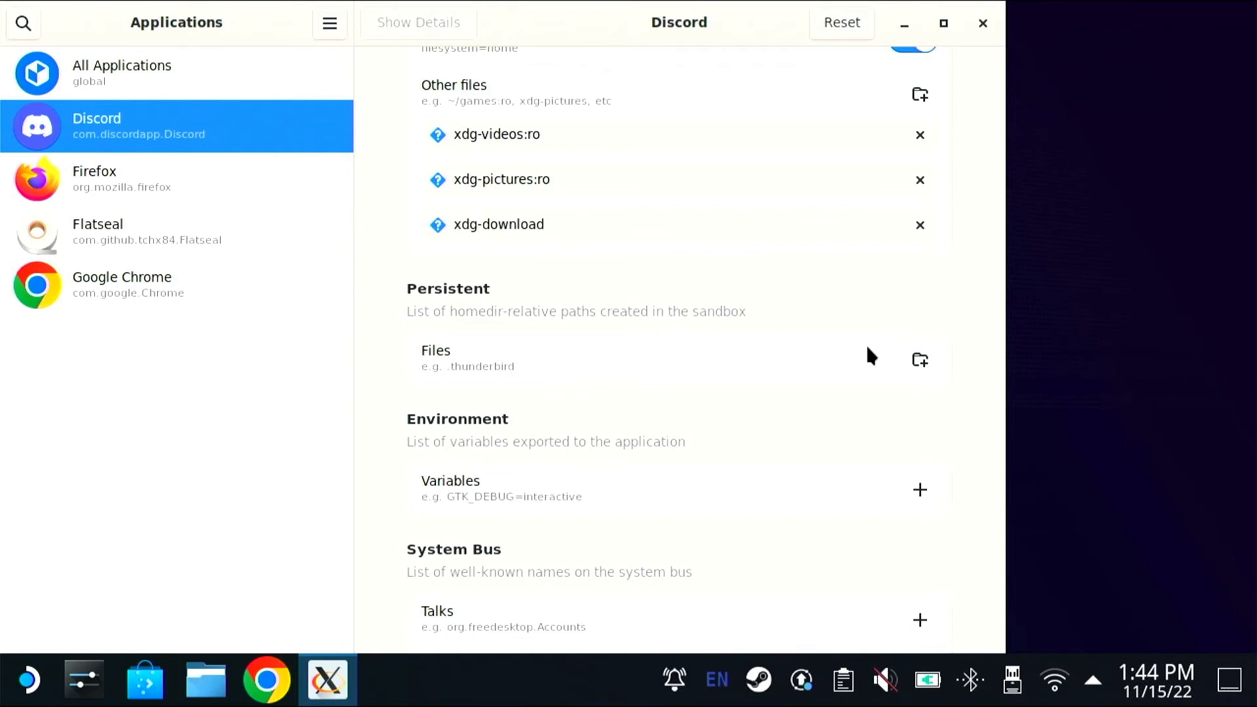
scroll(down, 3)
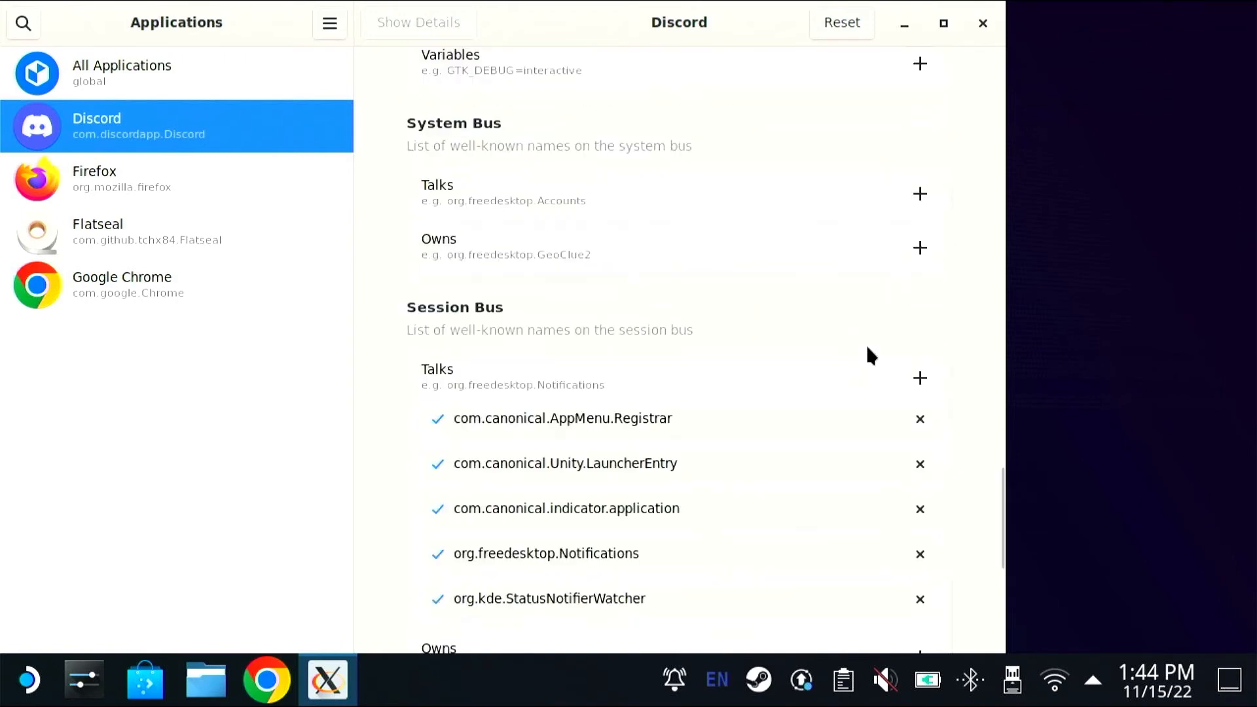
scroll(down, 3)
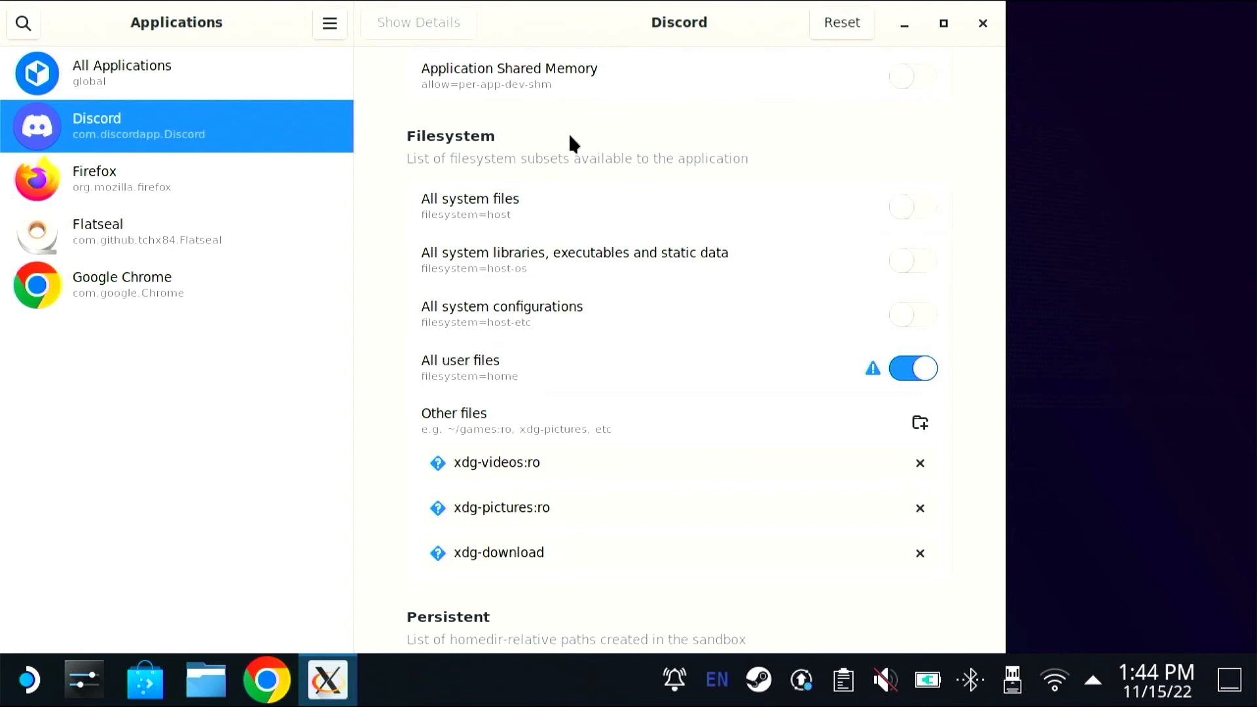
- Attach the Discord logo png from Downloads via Upload a File and post it in the direct message
right_click(321, 160)
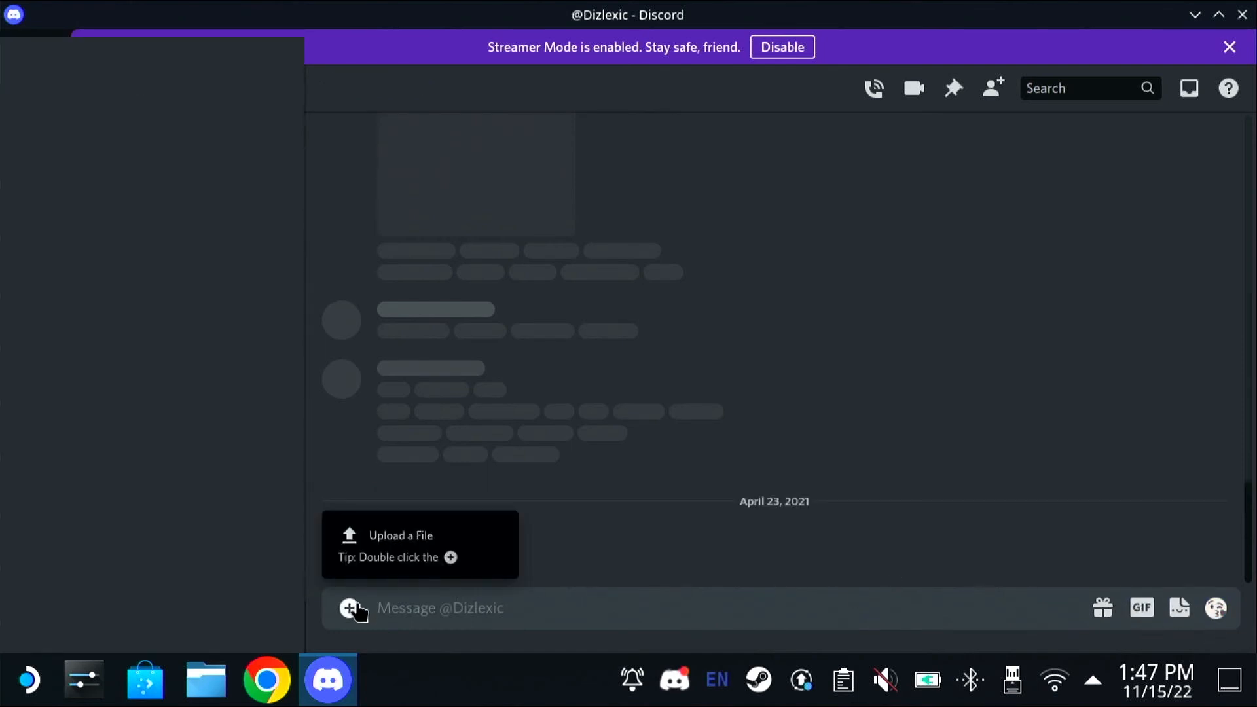
click(351, 608)
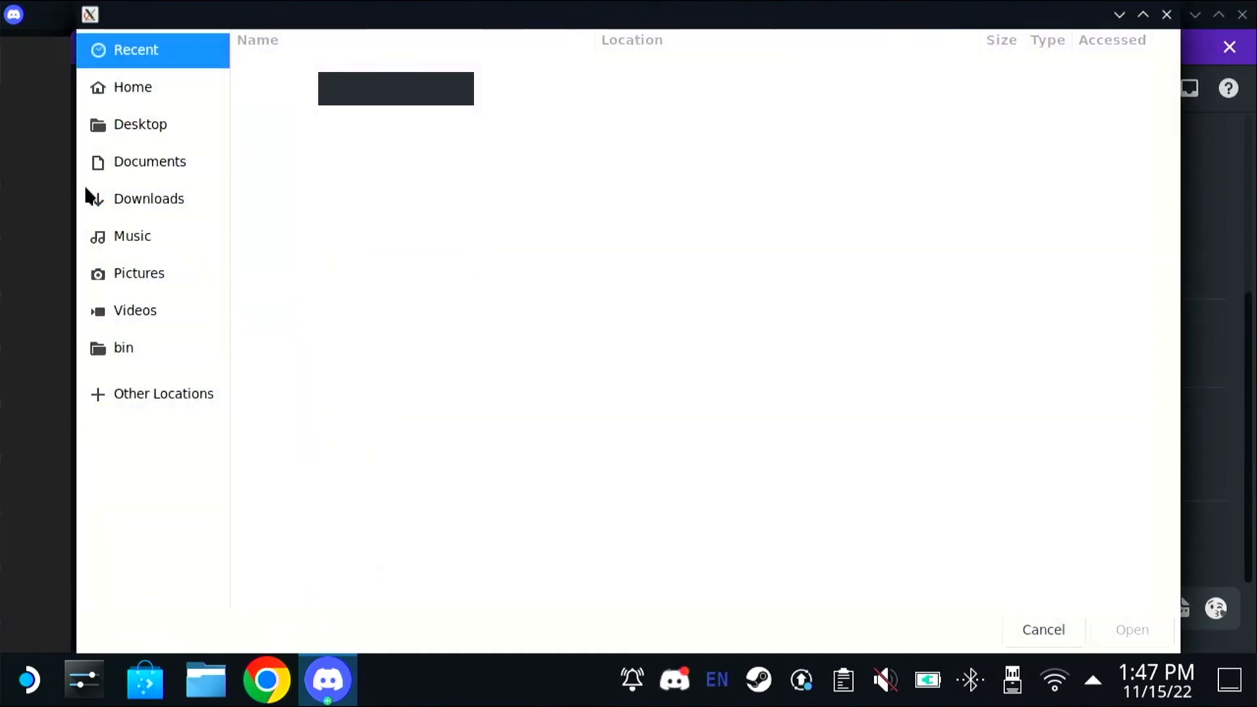
click(148, 198)
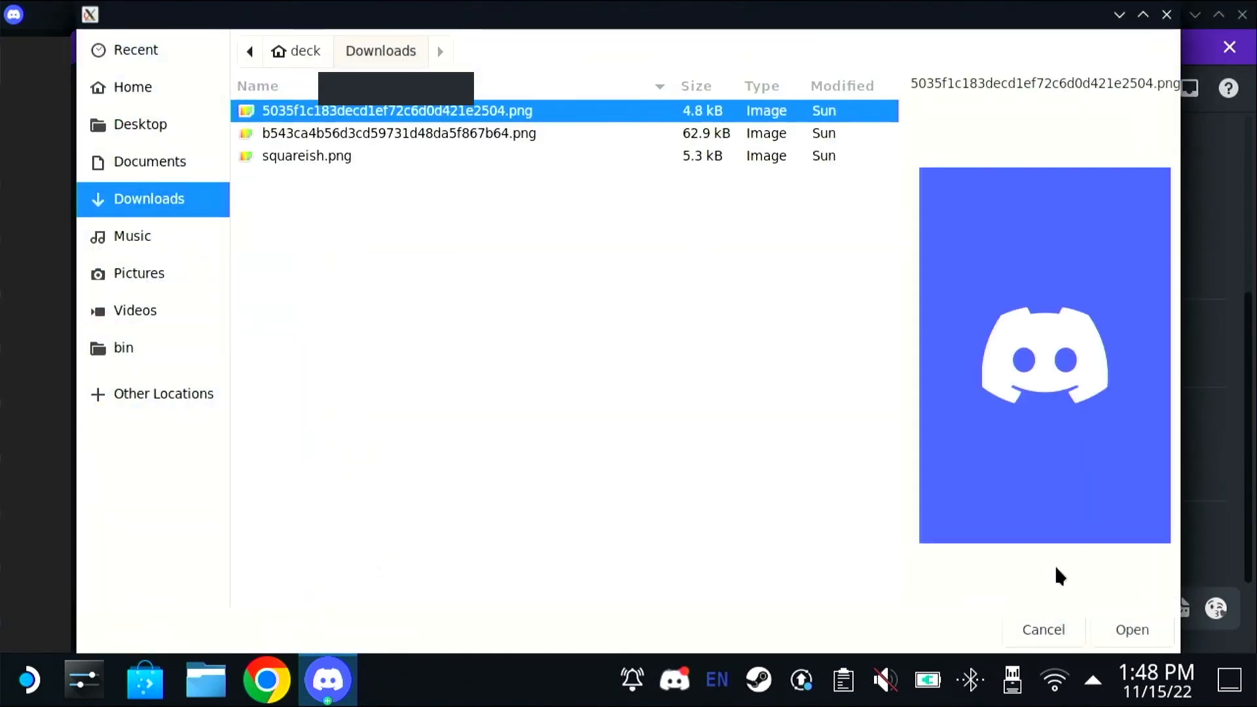
click(1132, 629)
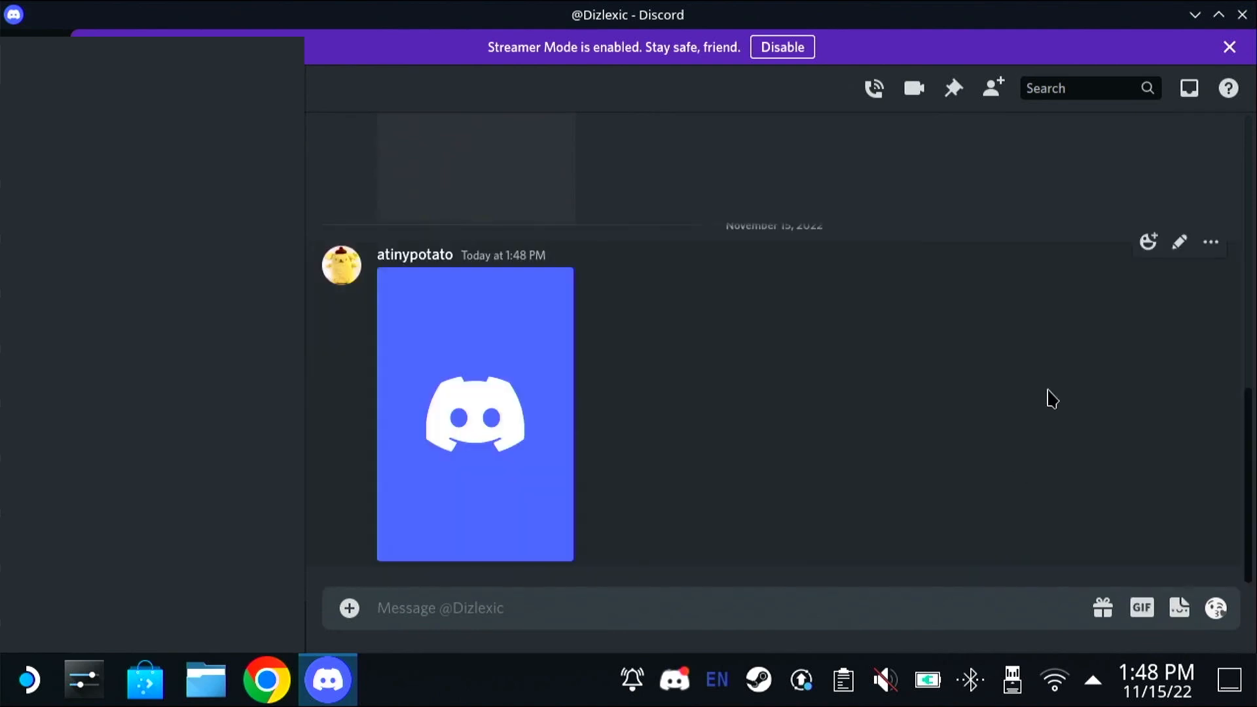
click(326, 680)
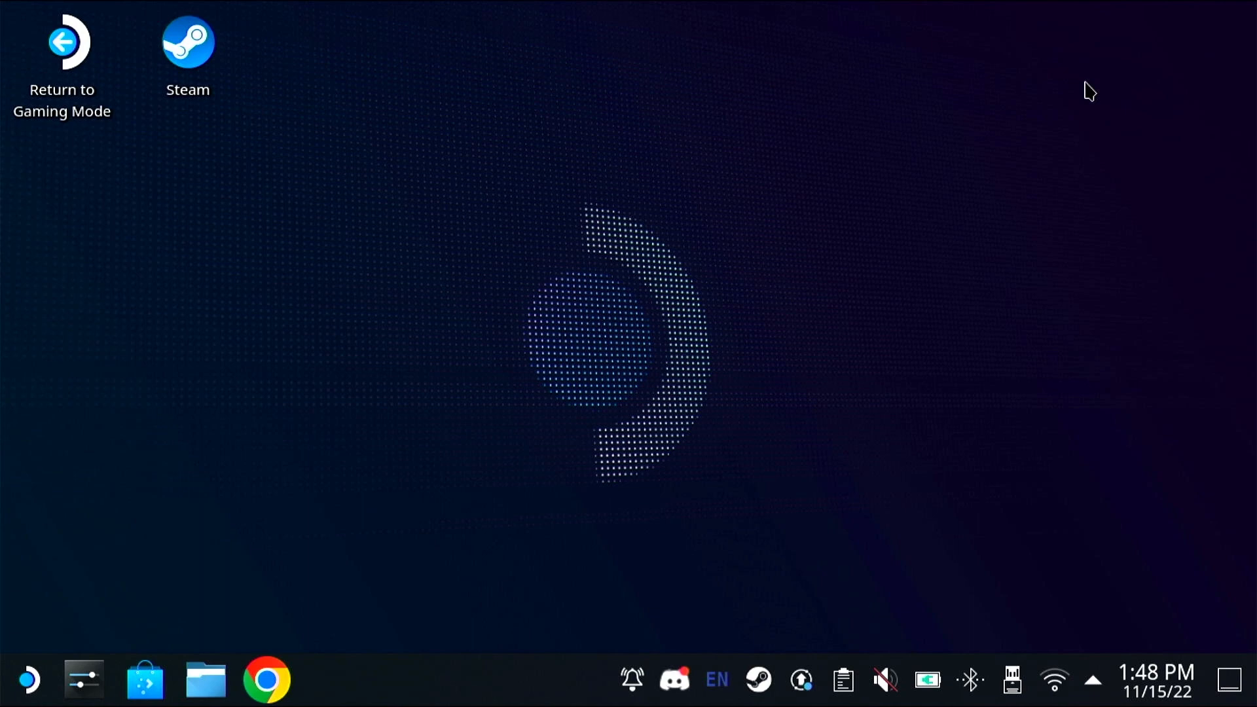
mouse_move(84, 679)
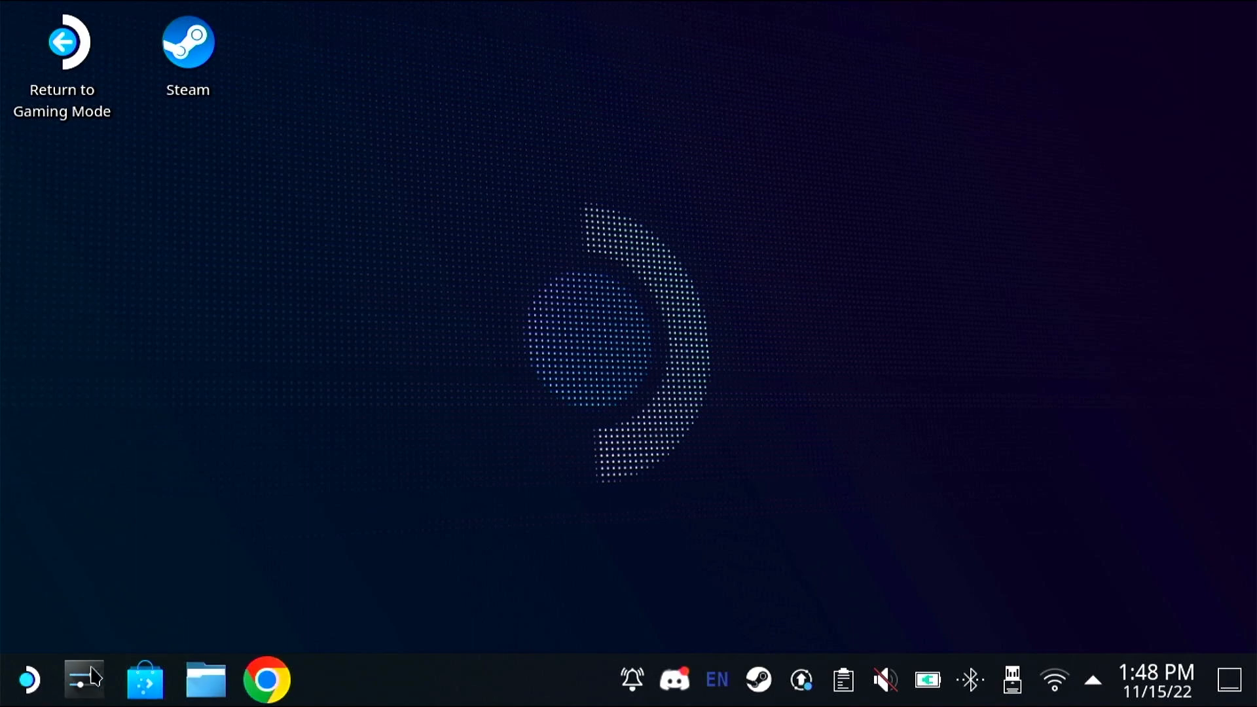